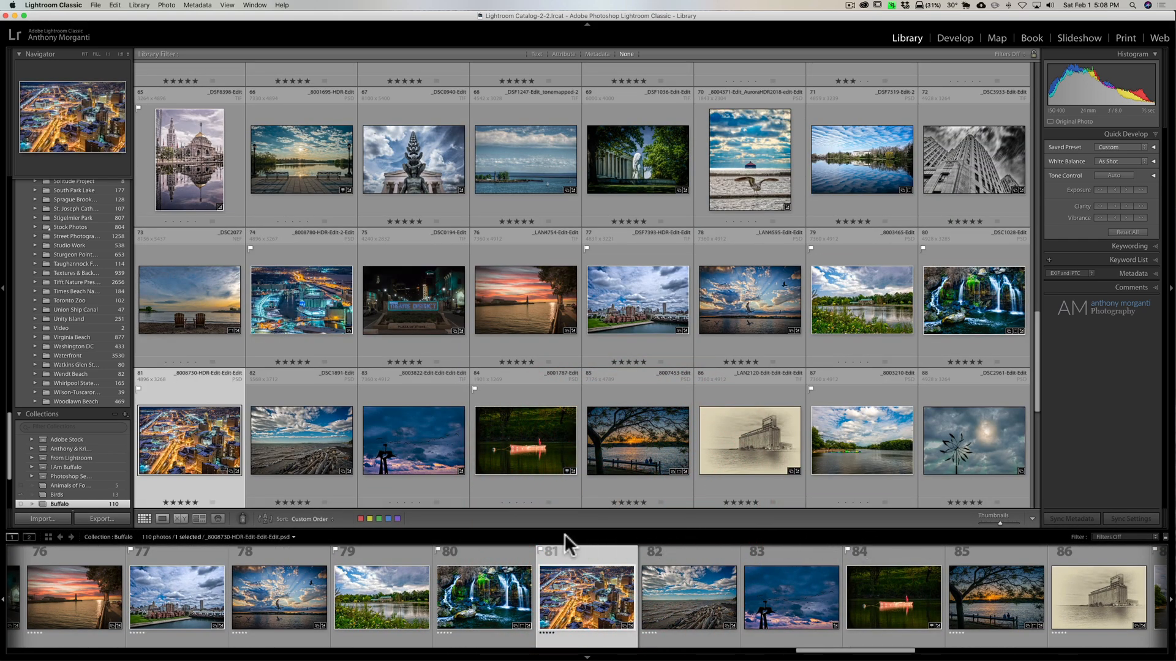
Step: Expand the filmstrip filter bar and apply the Rated preset to show only rated Buffalo photos
left_click(892, 596)
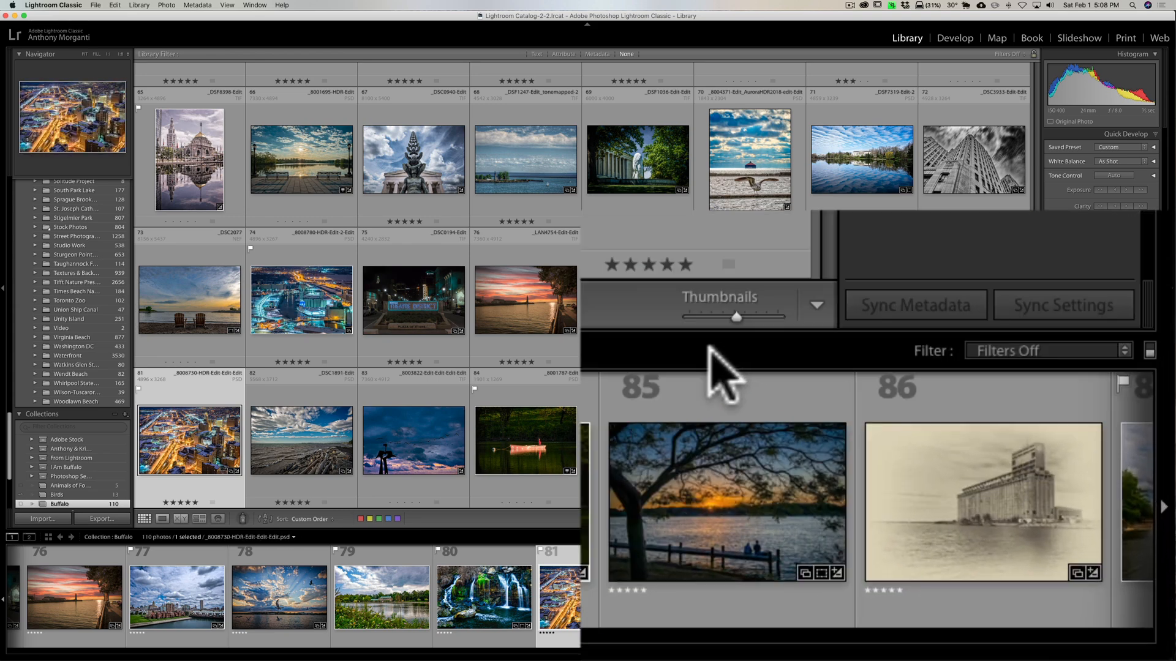
mouse_move(855, 382)
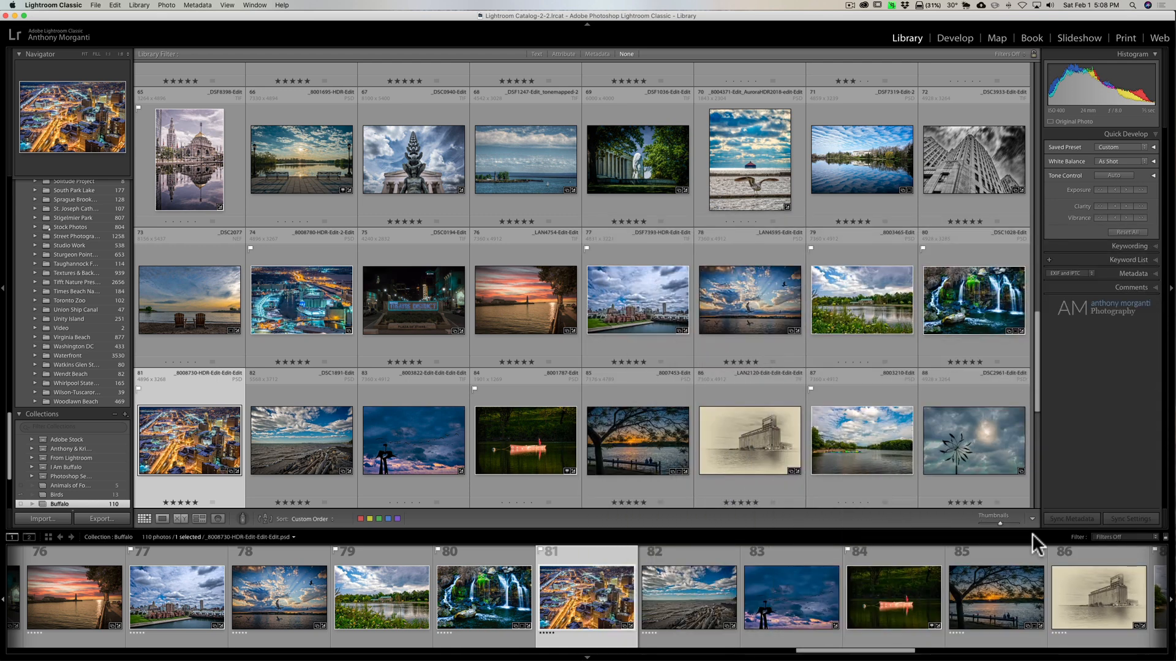
mouse_move(930, 547)
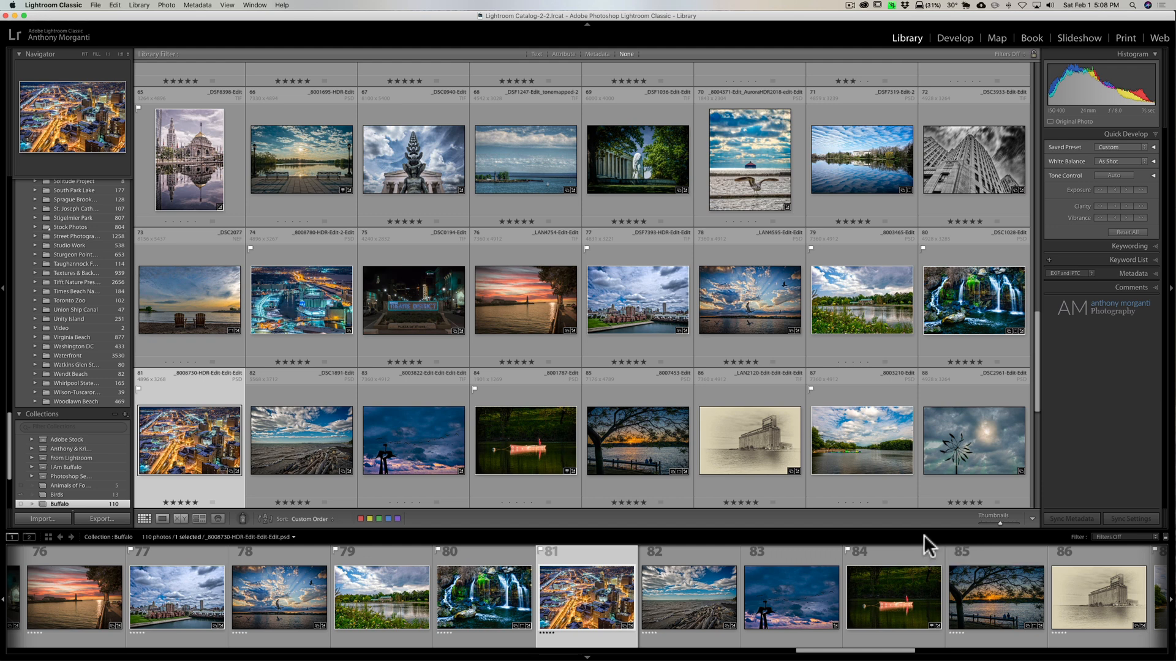
mouse_move(929, 541)
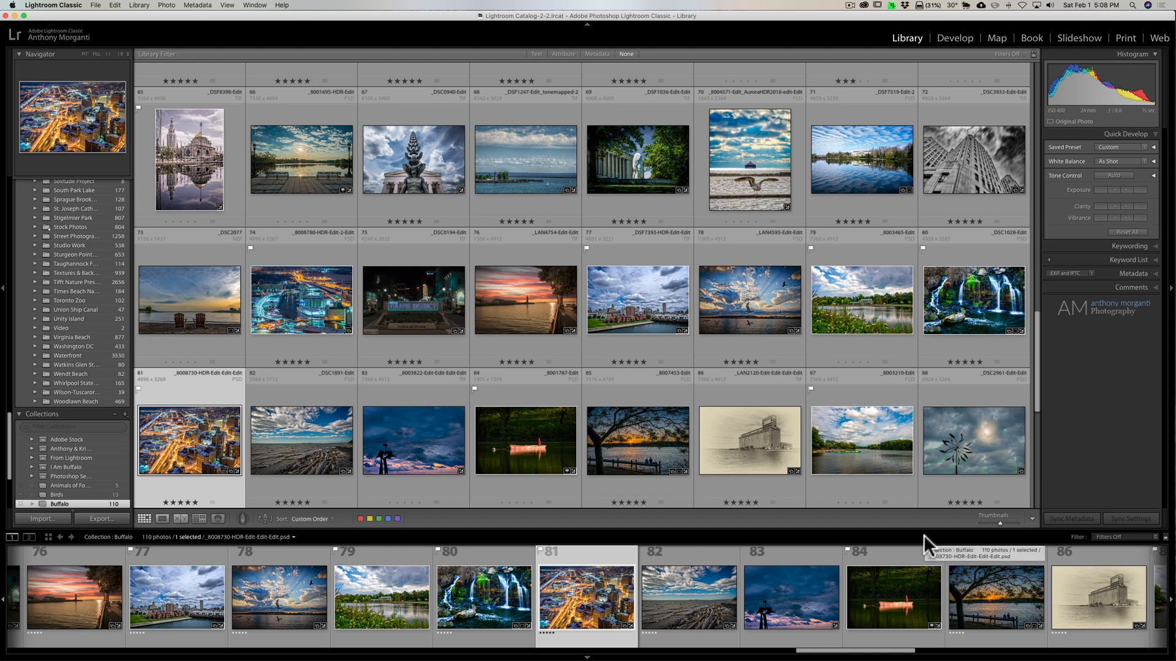
mouse_move(621, 570)
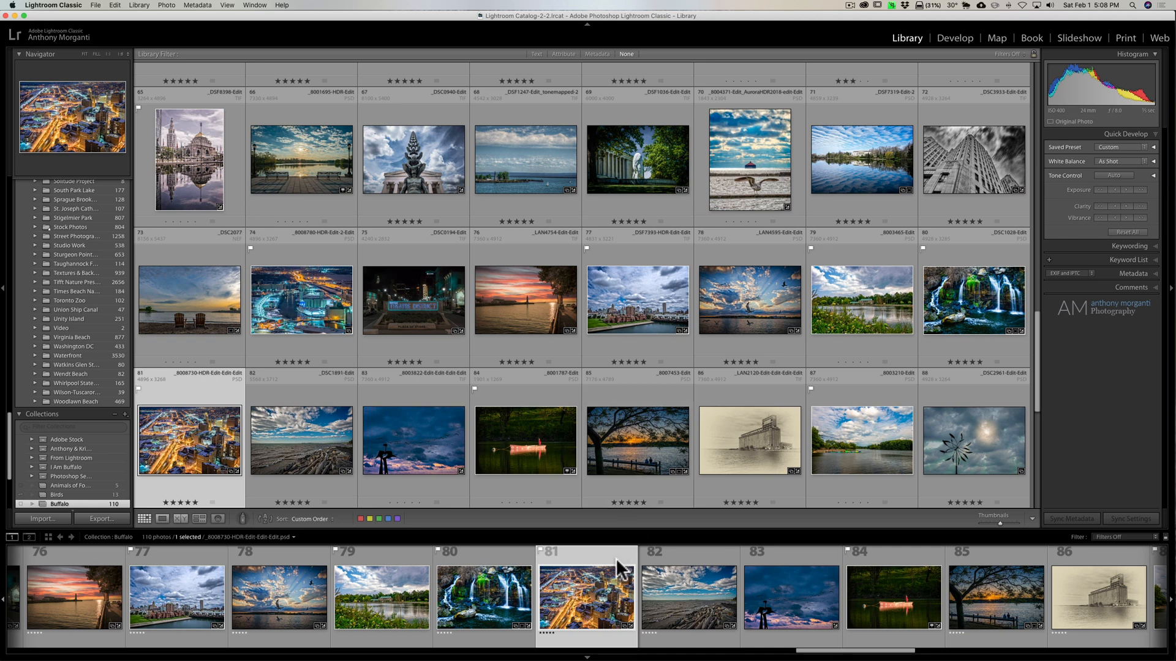
mouse_move(644, 565)
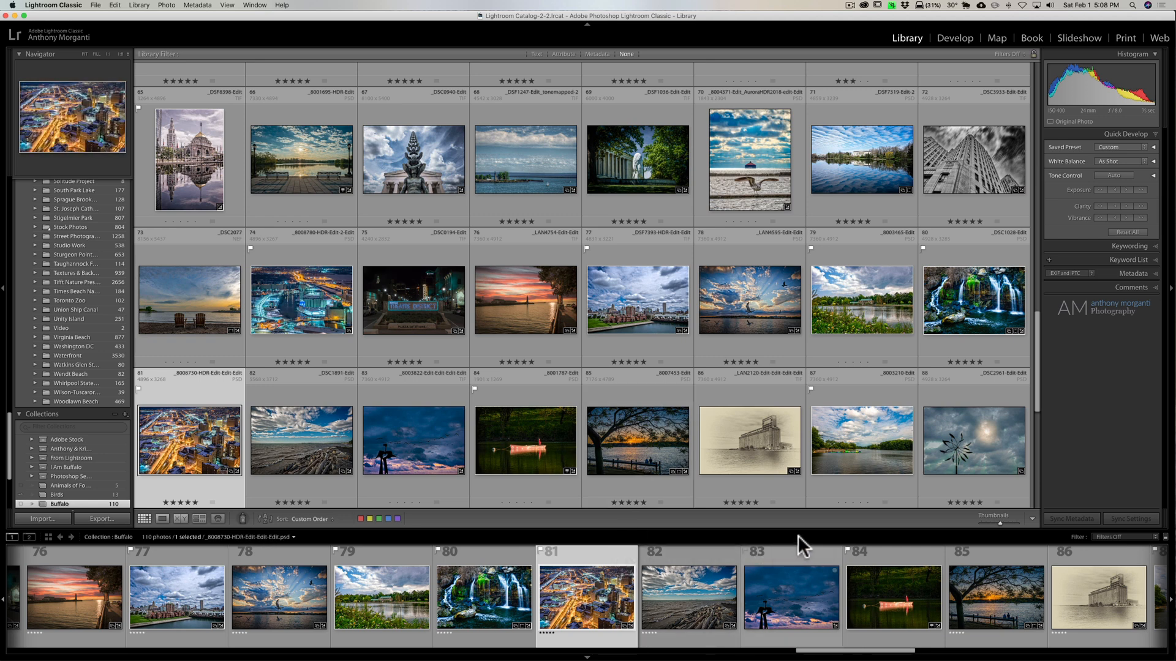
mouse_move(802, 544)
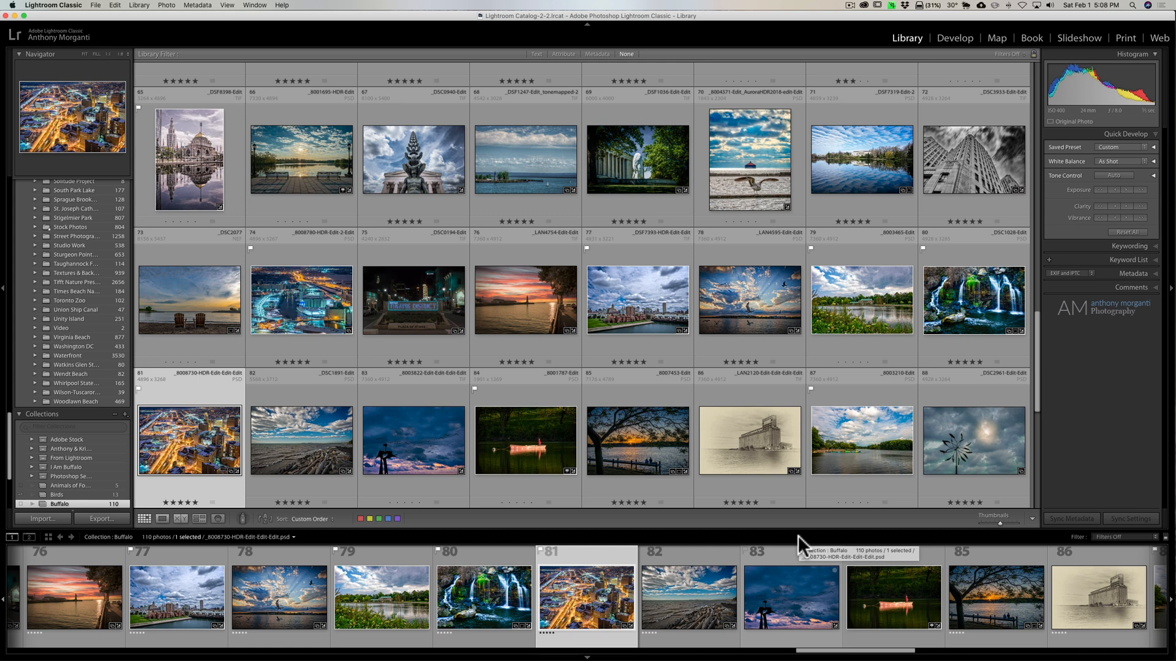
mouse_move(989, 548)
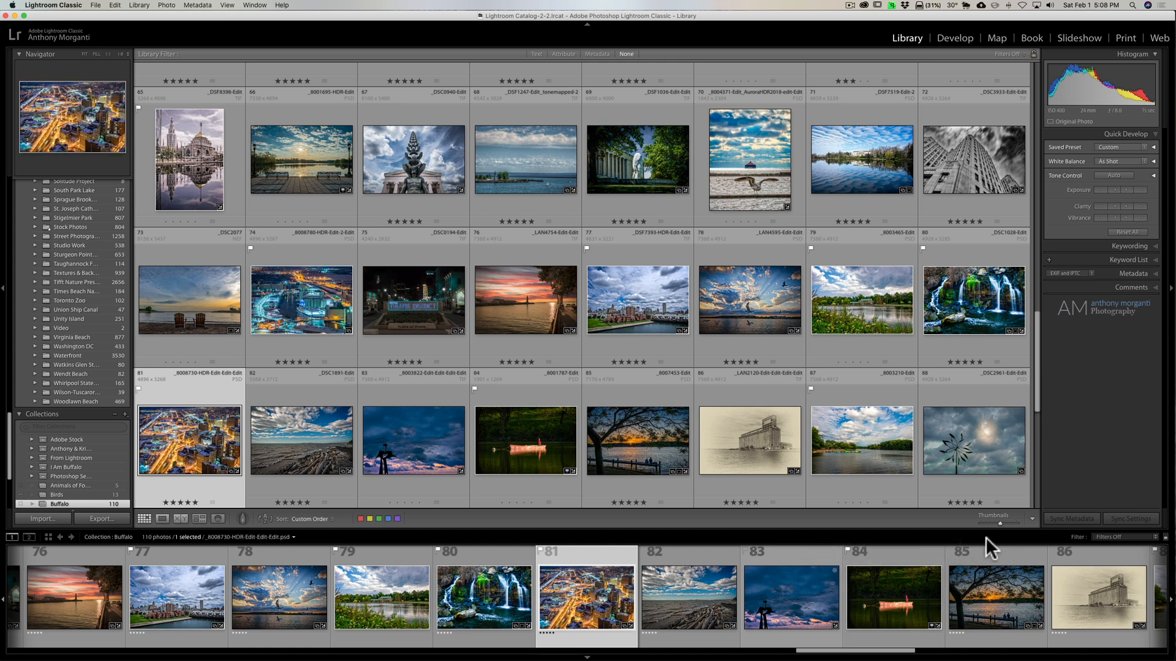
mouse_move(989, 543)
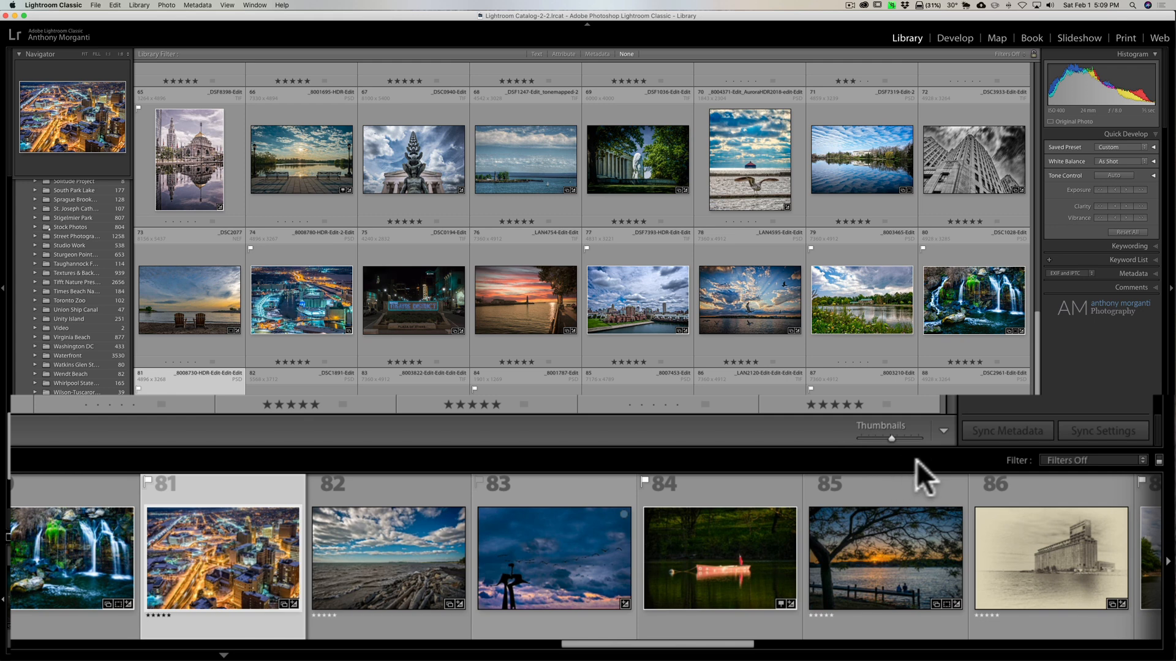
mouse_move(1006, 480)
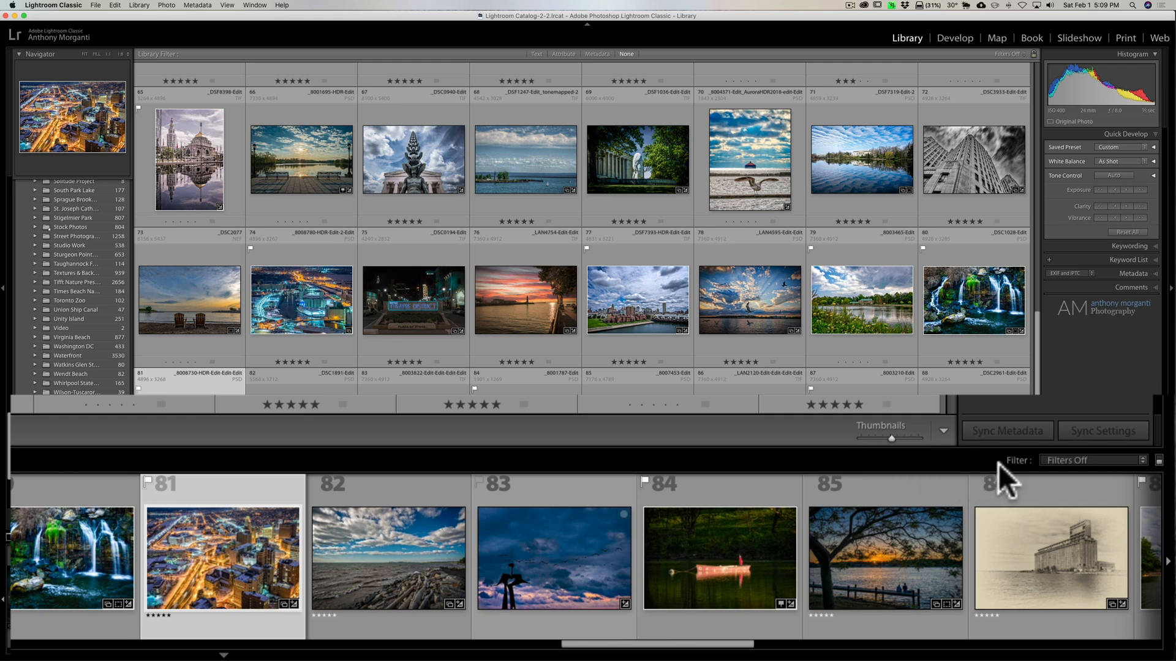
mouse_move(1015, 484)
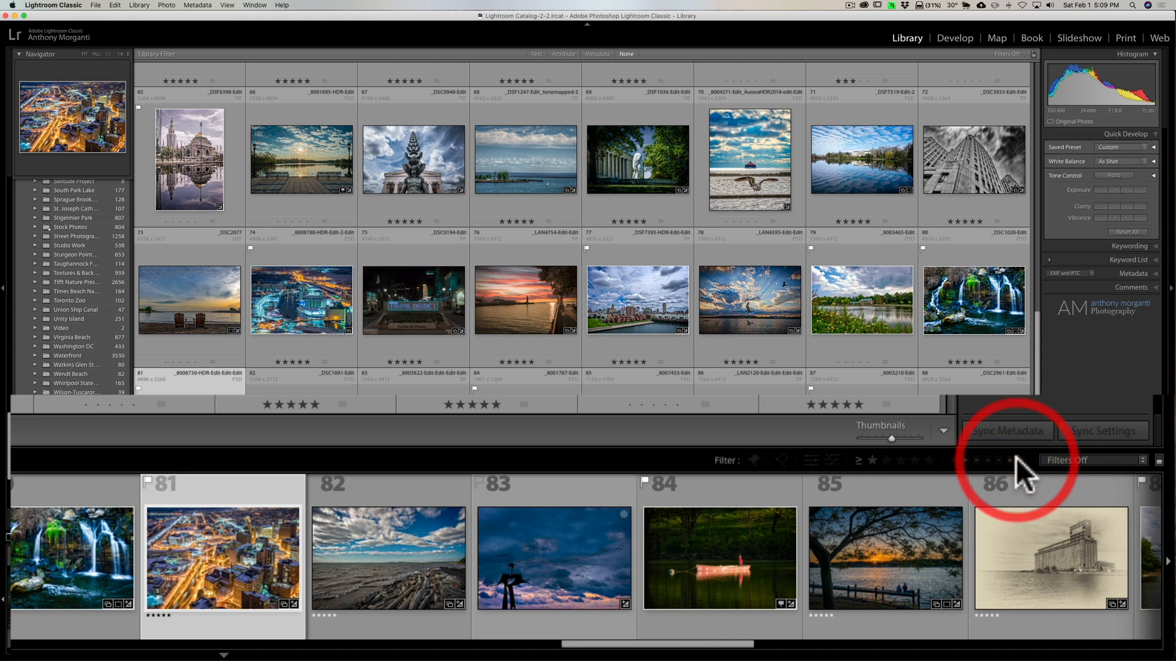
mouse_move(765, 480)
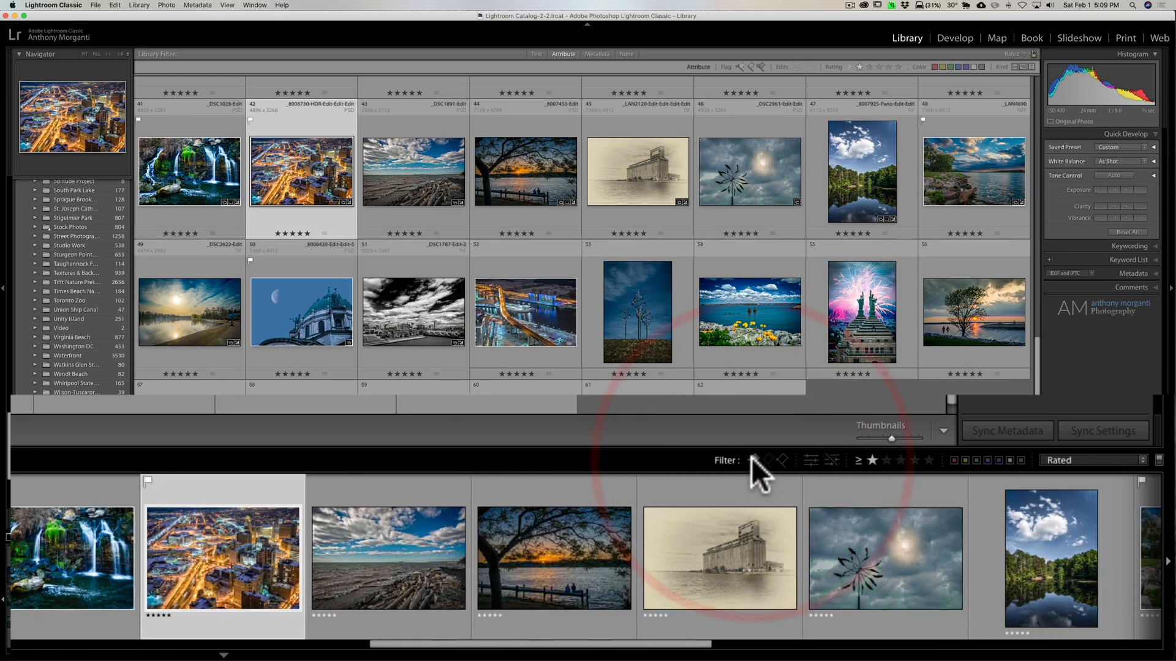
Step: Toggle off the flag and star filters until the preset reads No Filter
left_click(873, 460)
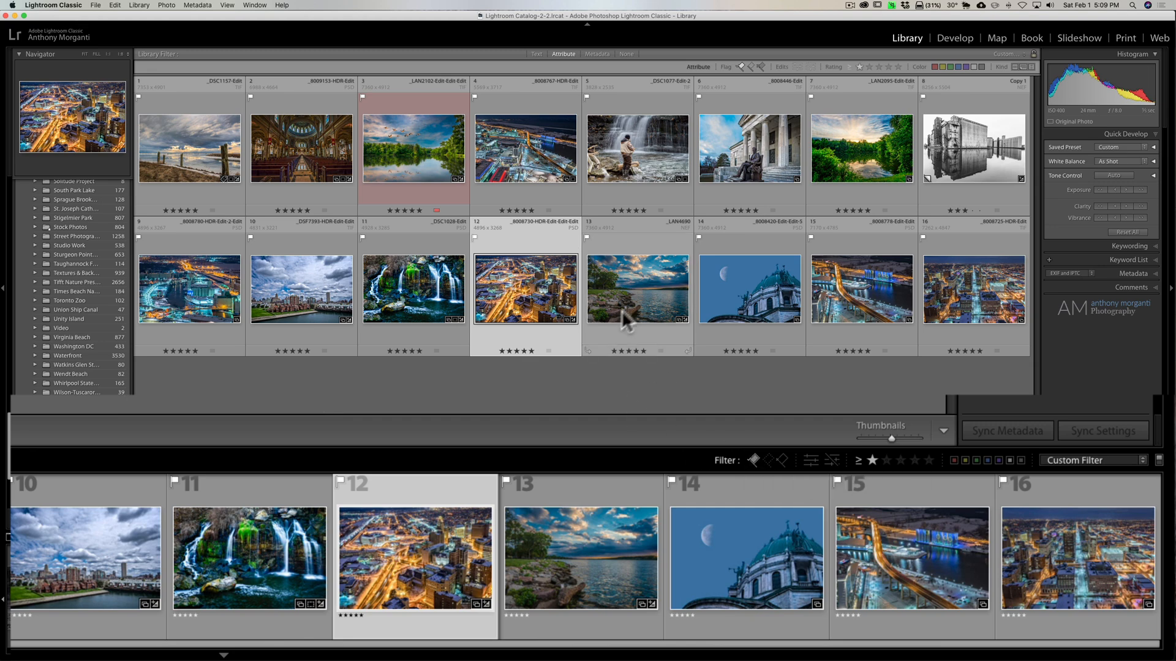
mouse_move(762, 480)
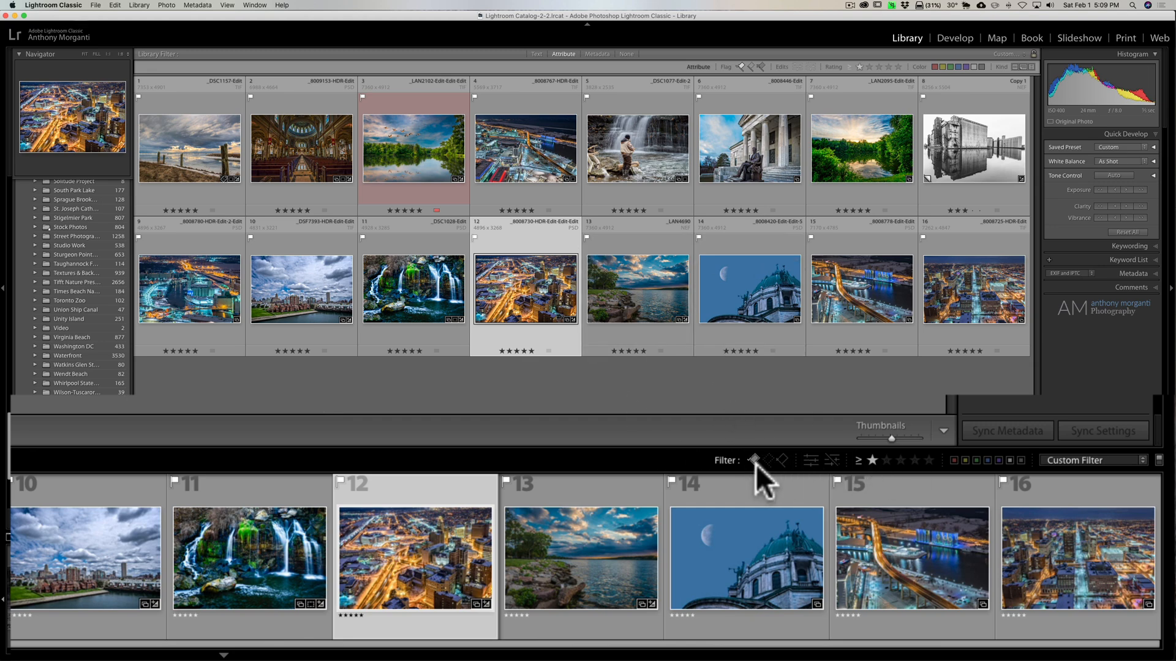
left_click(872, 460)
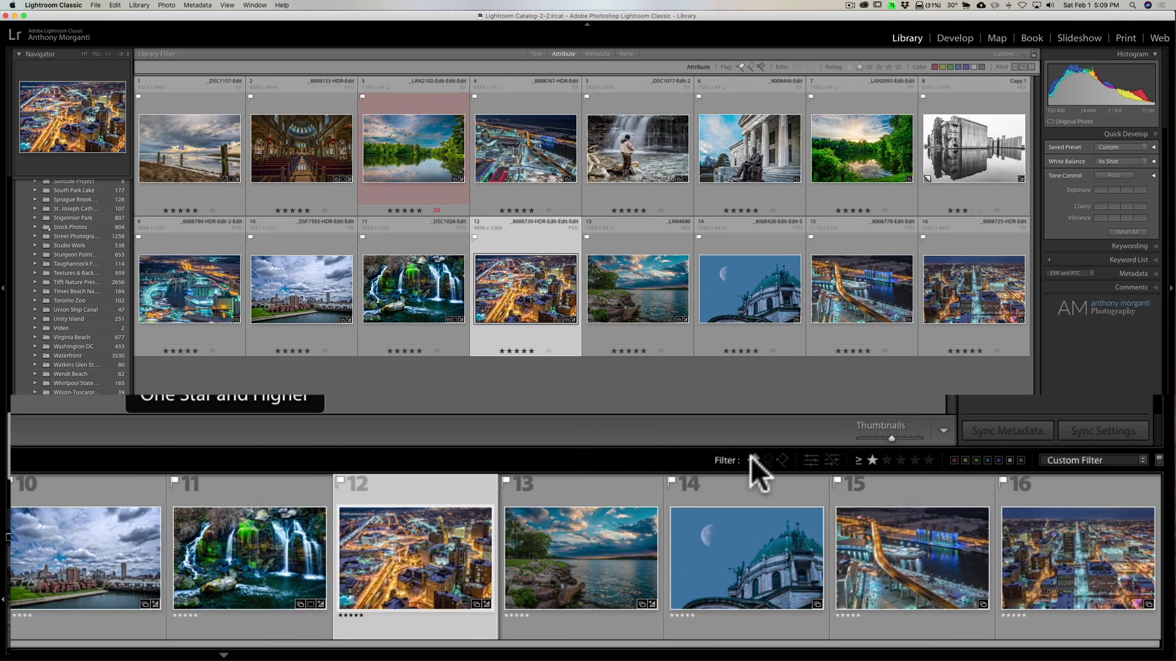
mouse_move(759, 480)
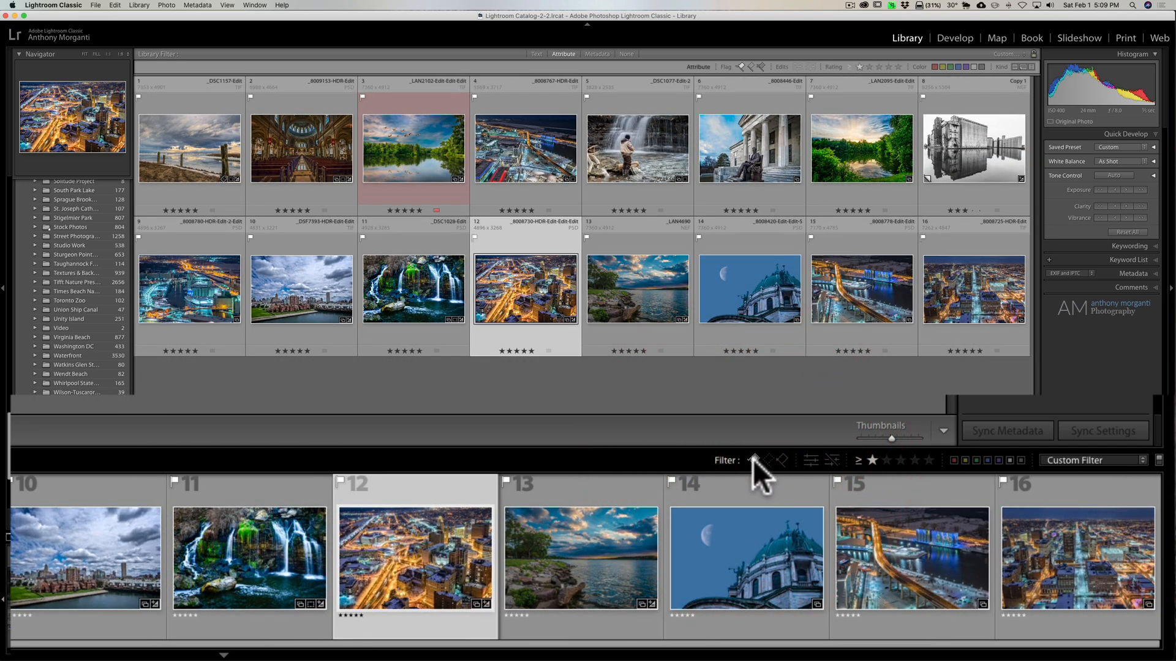
mouse_move(870, 457)
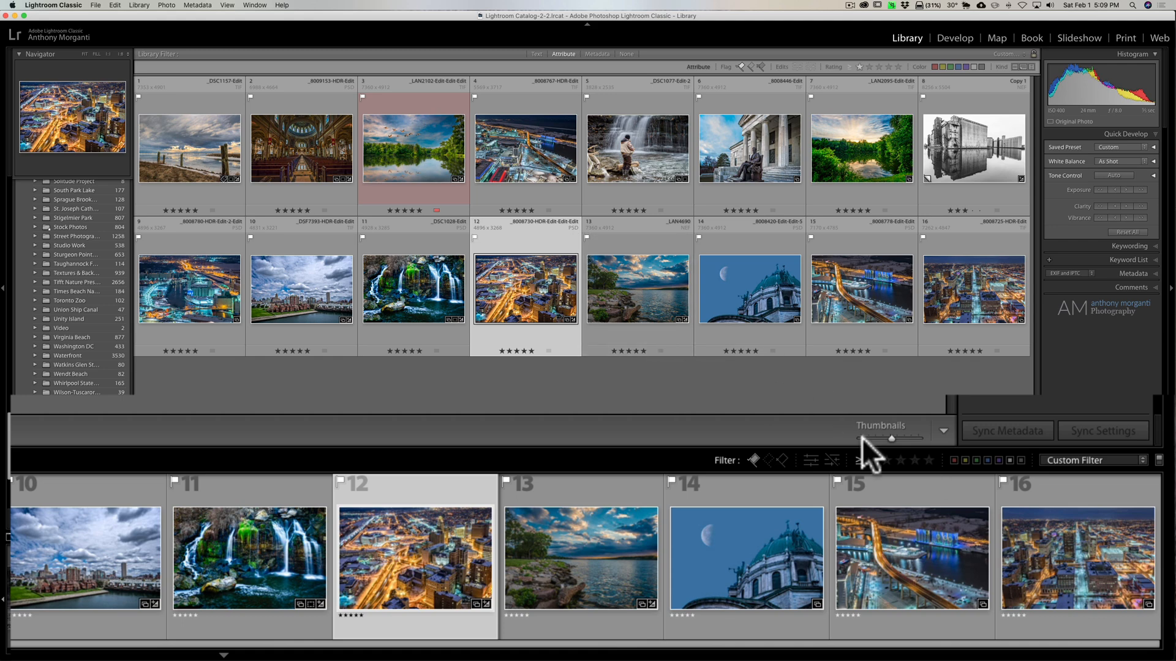
mouse_move(871, 472)
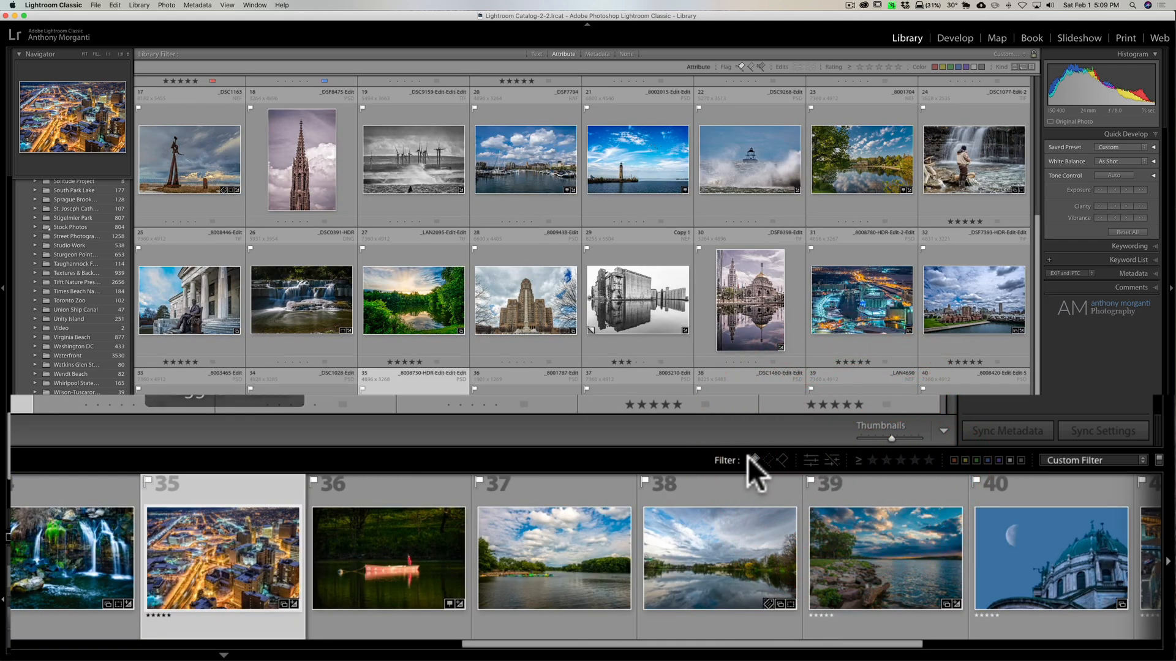
left_click(870, 460)
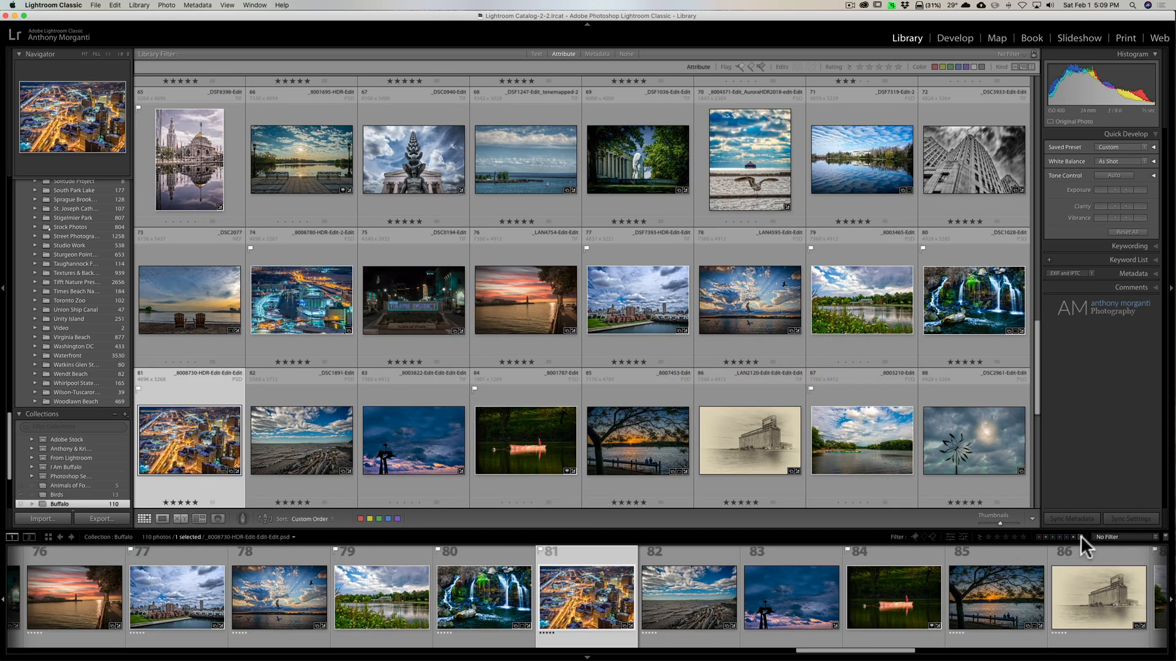
mouse_move(883, 551)
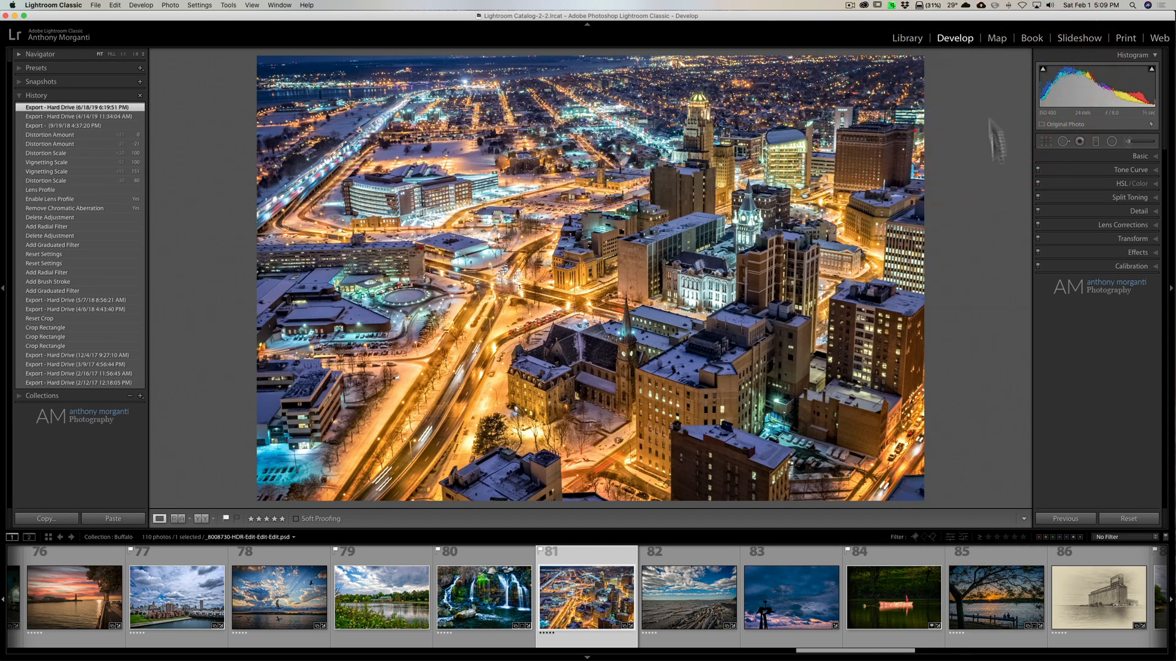
mouse_move(1015, 538)
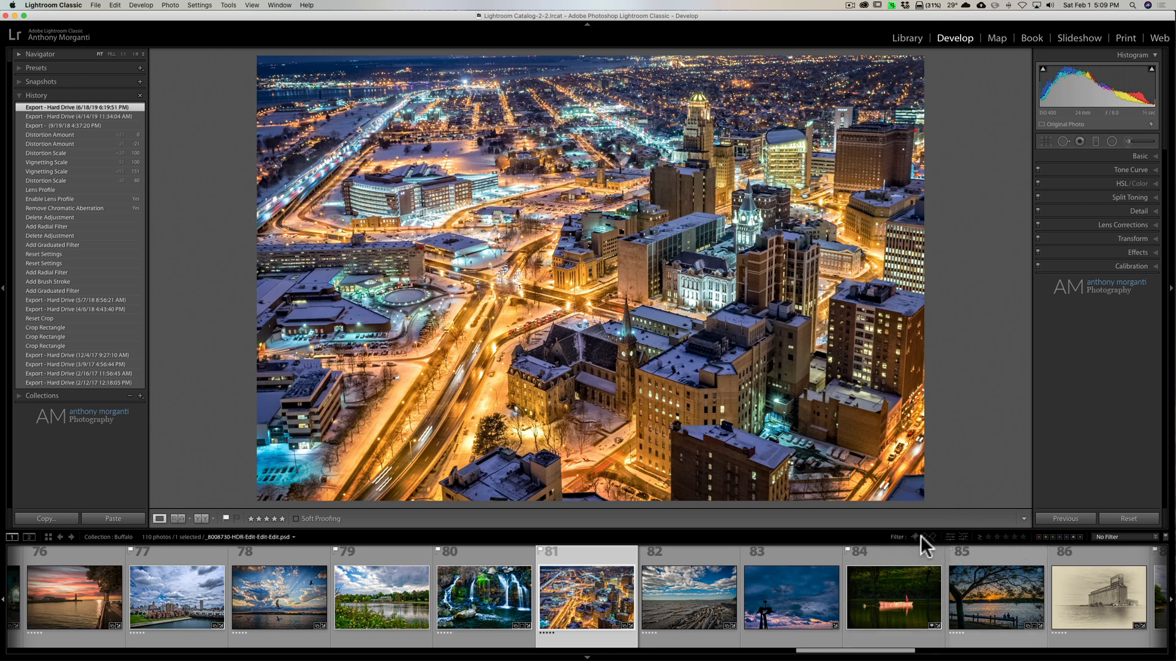
mouse_move(989, 485)
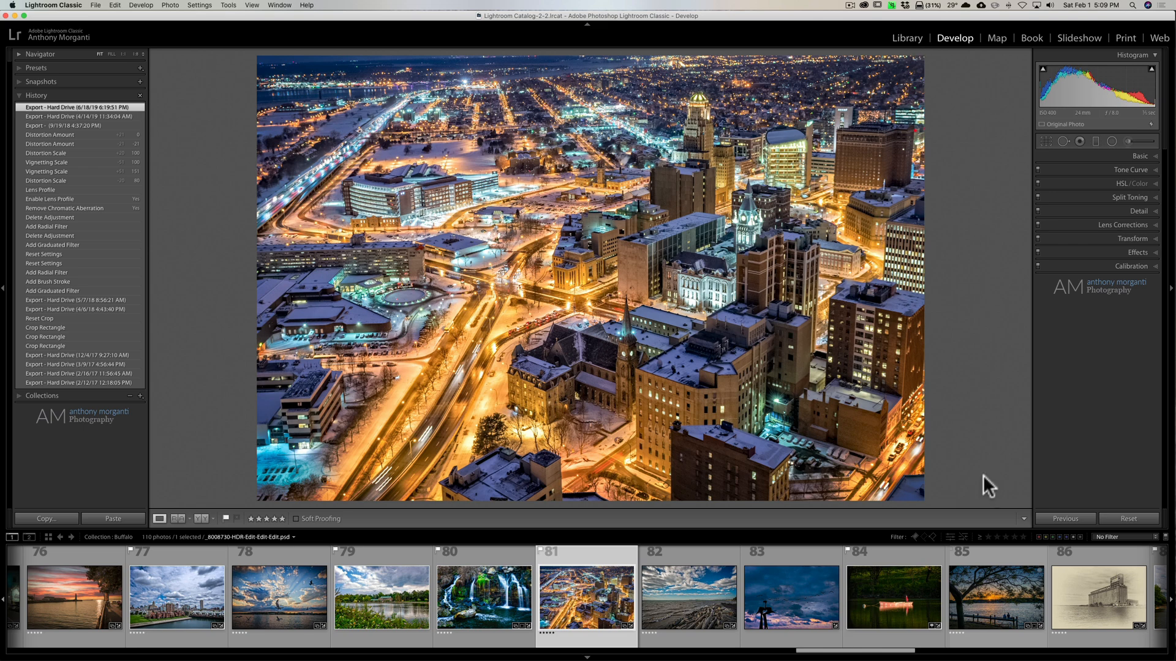
mouse_move(900, 545)
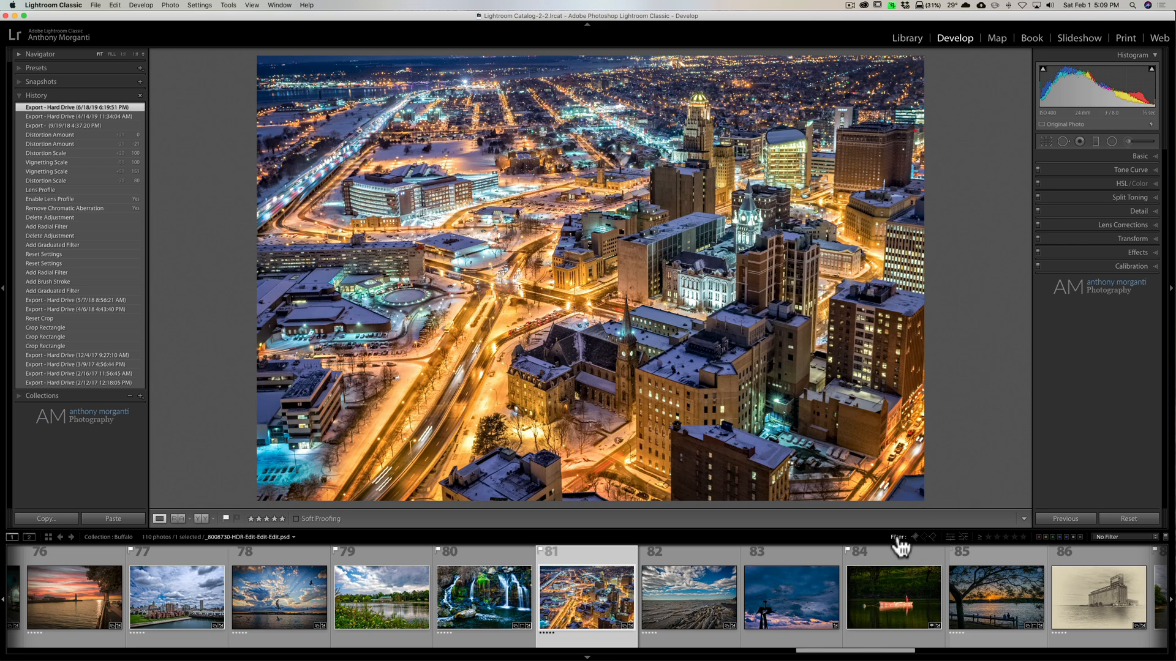
mouse_move(898, 540)
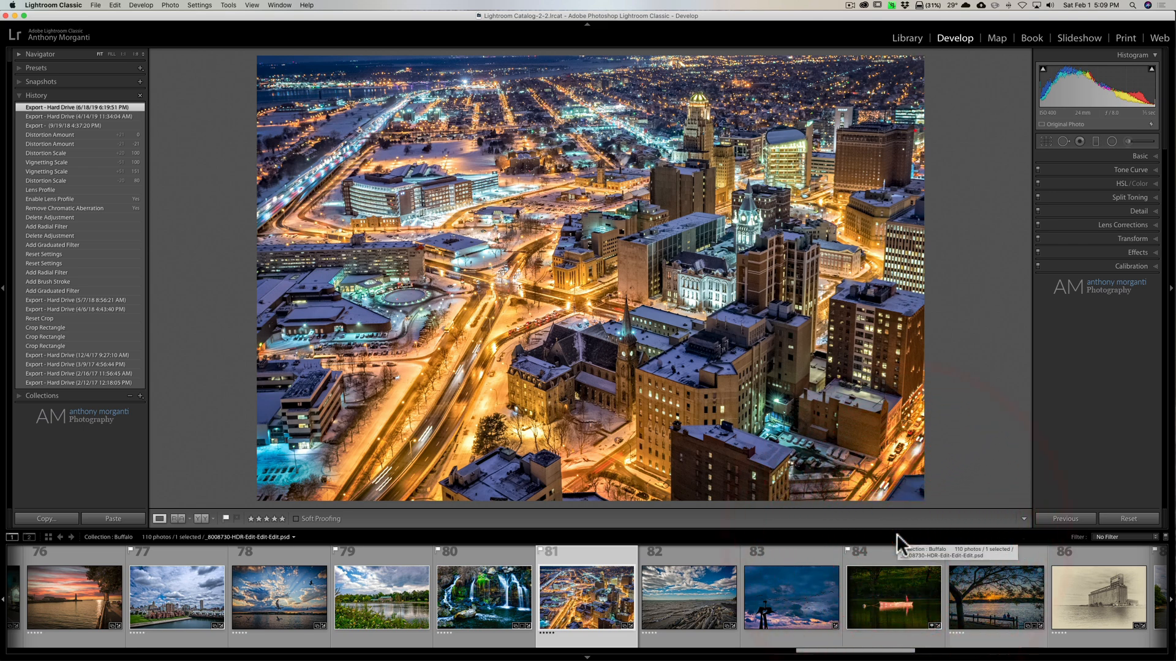